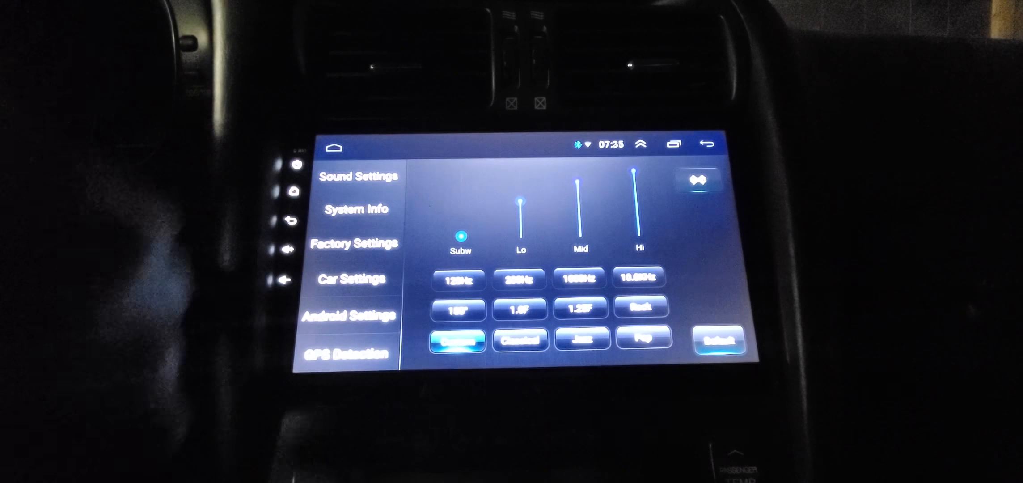
View the System Info page, then the Car Settings original-car protocol overview
{"action": "left_click", "coordinate": [356, 209]}
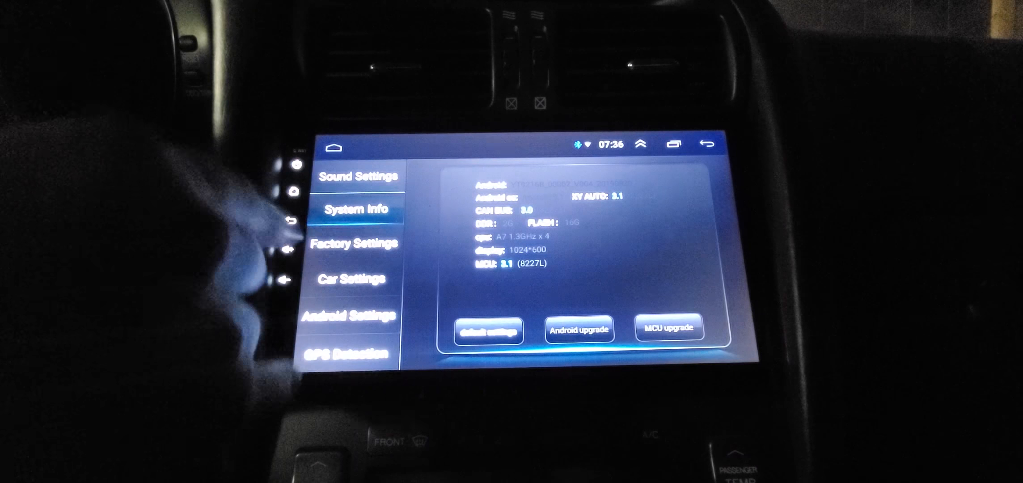
{"action": "left_click", "coordinate": [353, 243]}
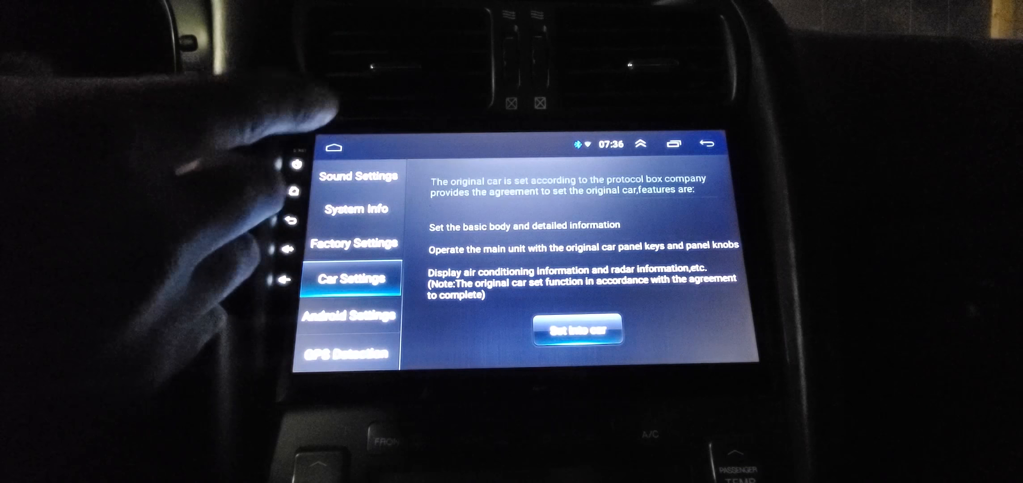
{"action": "mouse_move", "coordinate": [196, 228]}
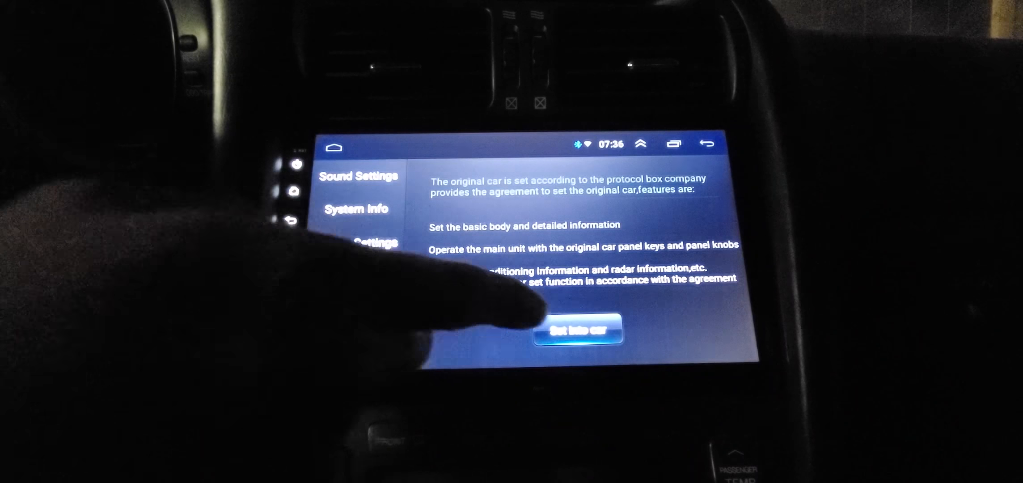
Step through Android Settings and GPS Detection to the Volume Settings page
{"action": "left_click", "coordinate": [352, 278]}
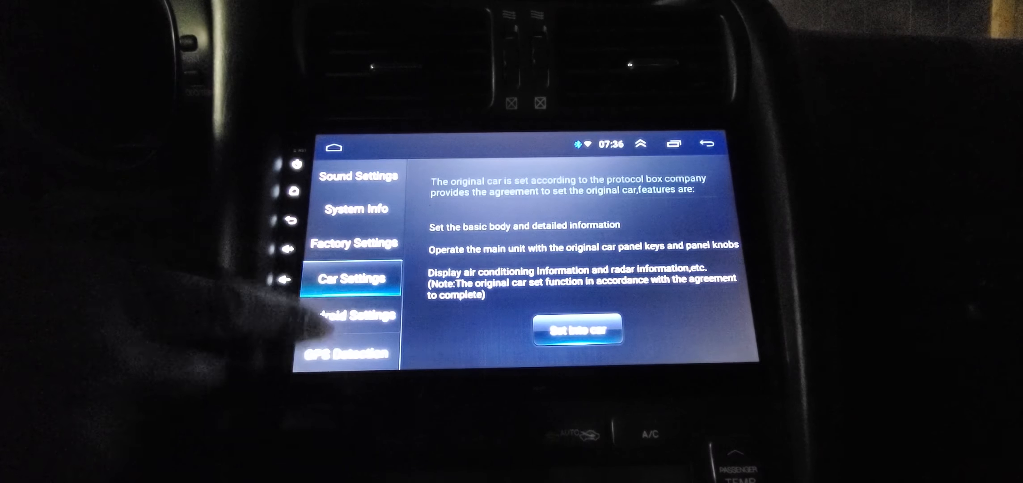
{"action": "left_click", "coordinate": [356, 316]}
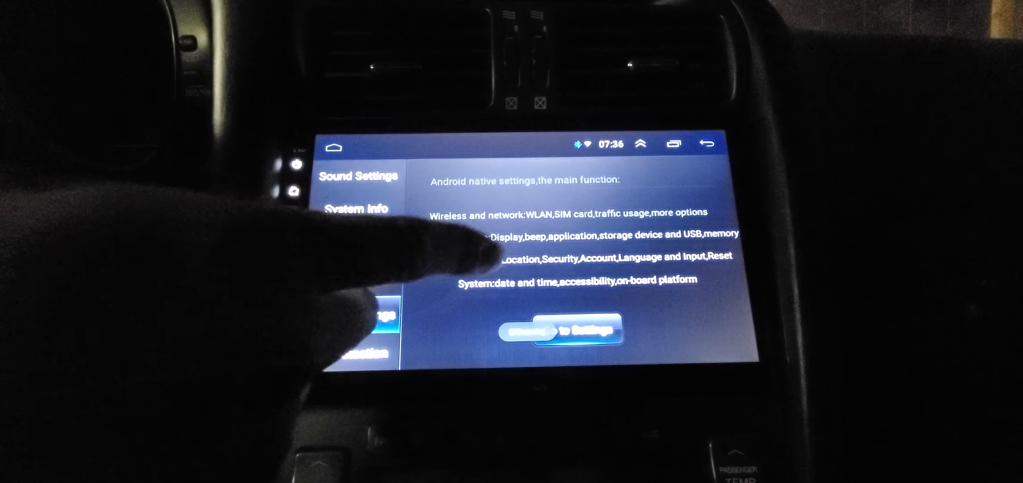
{"action": "left_click", "coordinate": [356, 352]}
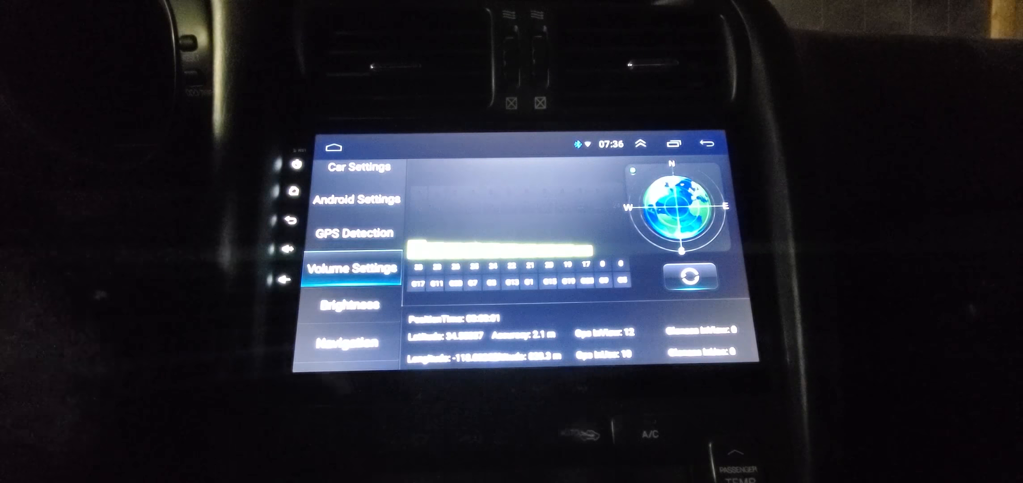
{"action": "left_click", "coordinate": [353, 267]}
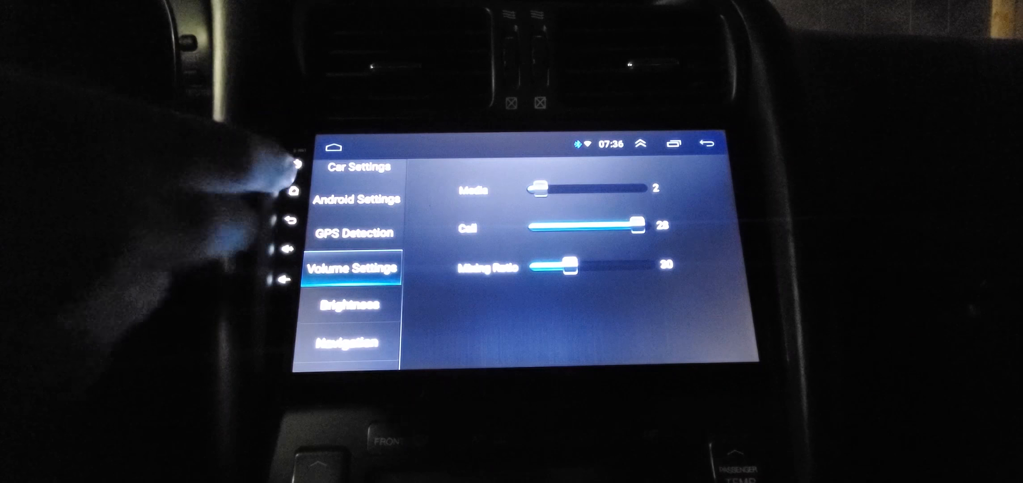
Check Brightness and Navigation app pages, then open Steering Learn key grid
{"action": "left_click", "coordinate": [353, 304]}
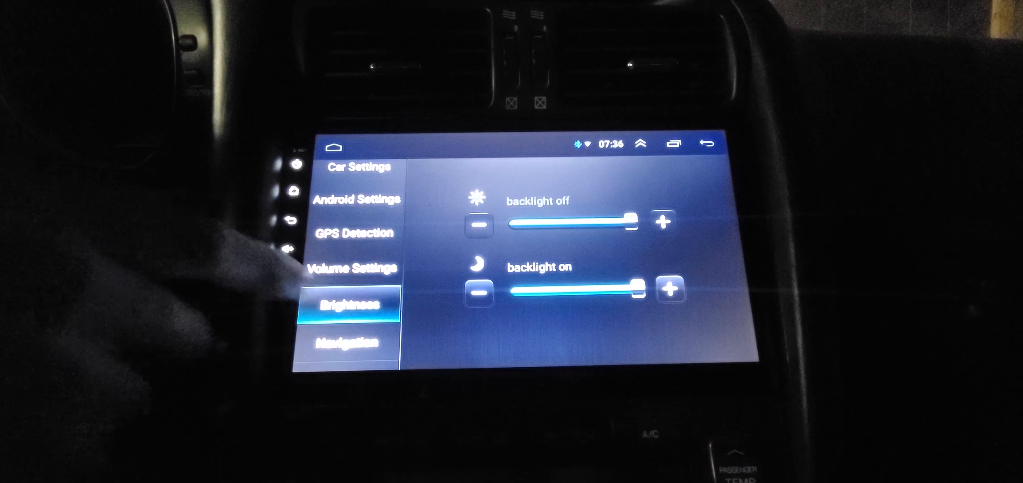
{"action": "scroll", "scroll_direction": "down", "scroll_amount": 3}
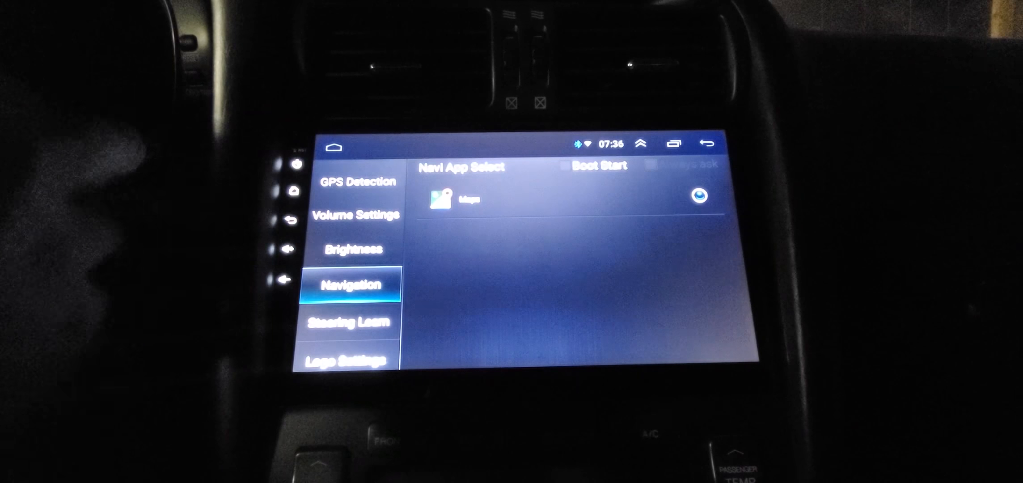
{"action": "scroll", "scroll_direction": "down", "scroll_amount": 3}
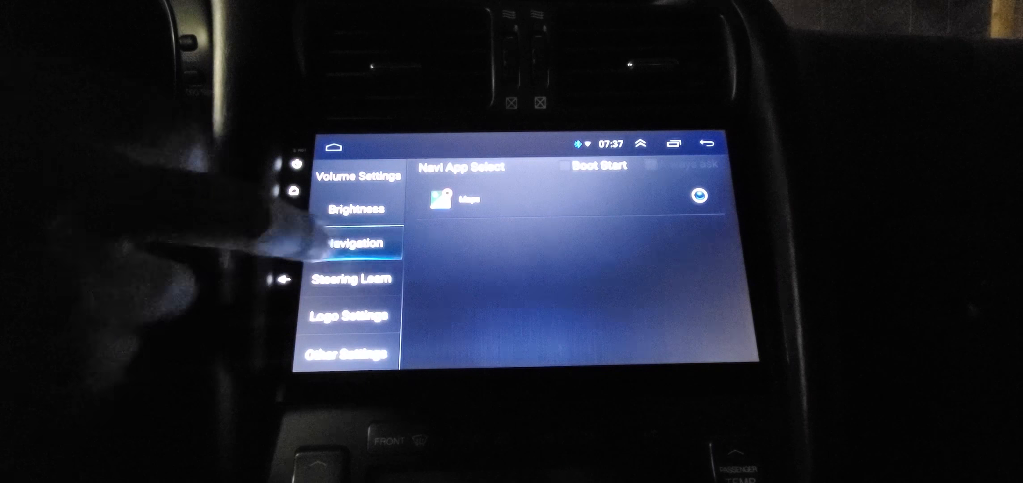
{"action": "left_click", "coordinate": [353, 279]}
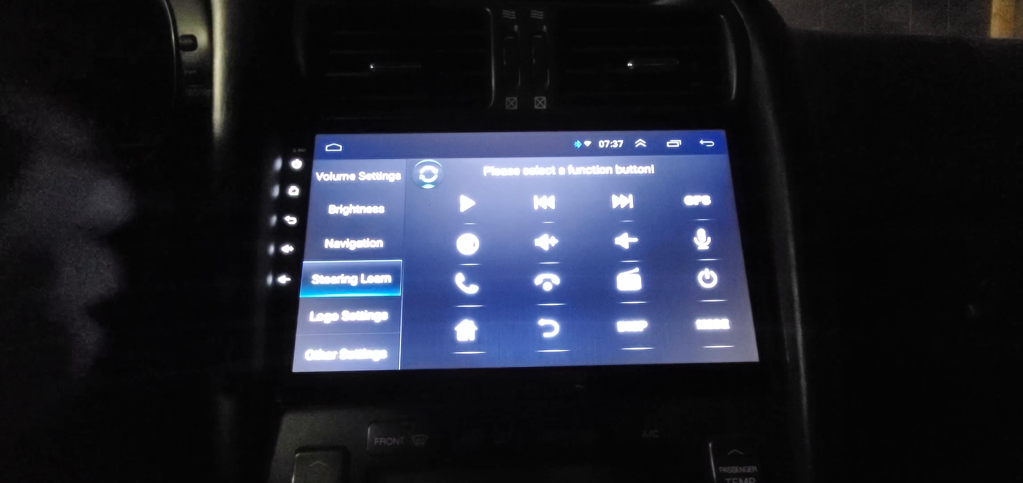
Open Logo Settings to preview the car brand boot logo choices
{"action": "left_click", "coordinate": [352, 317]}
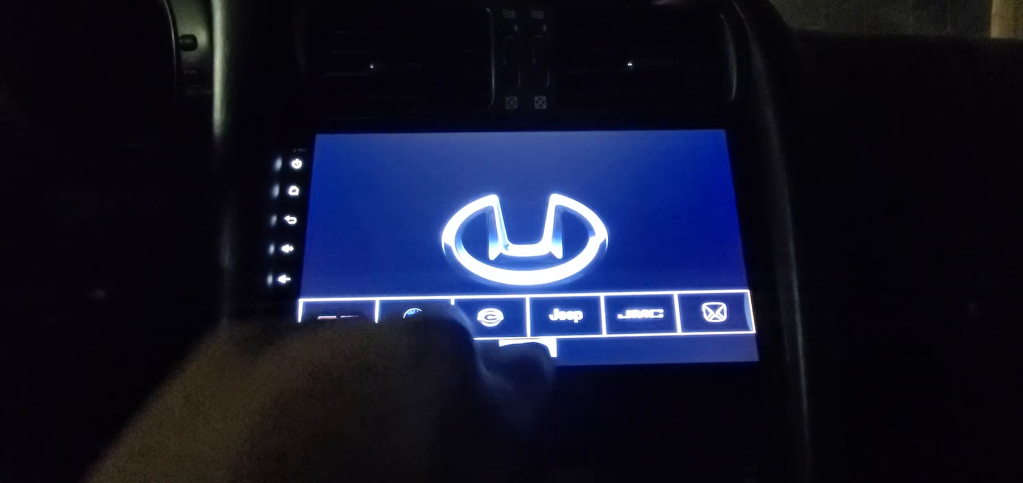
{"action": "left_click", "coordinate": [566, 314]}
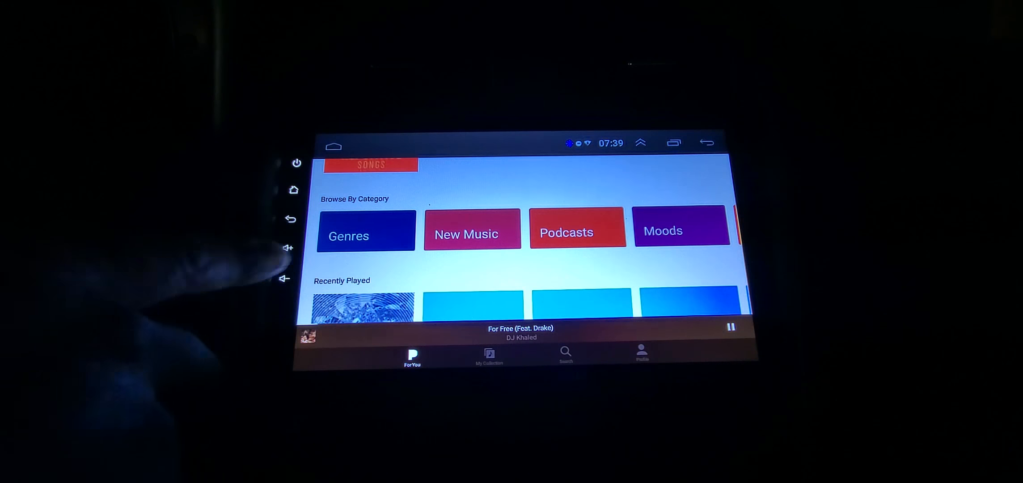
Scroll through the Pandora playlist collection
{"action": "scroll", "scroll_direction": "down", "scroll_amount": 3}
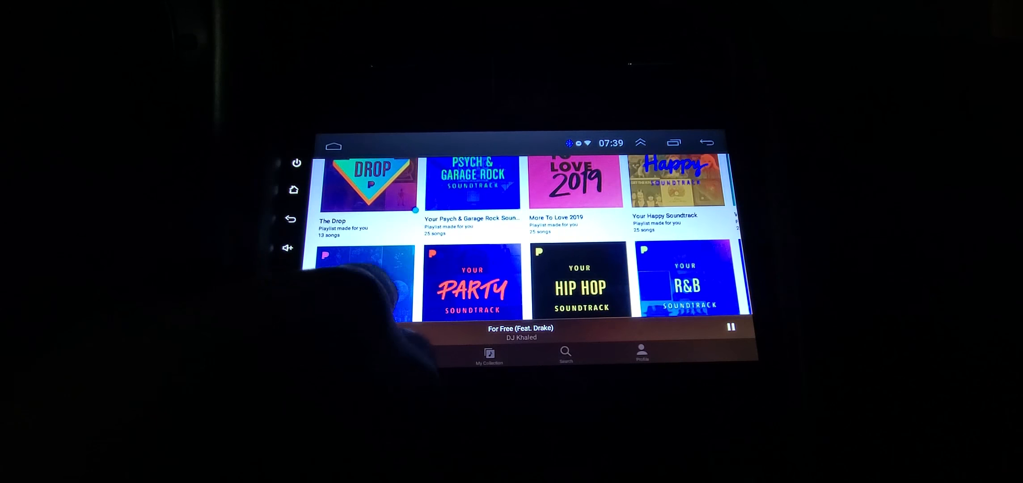
{"action": "scroll", "scroll_direction": "down", "scroll_amount": 3}
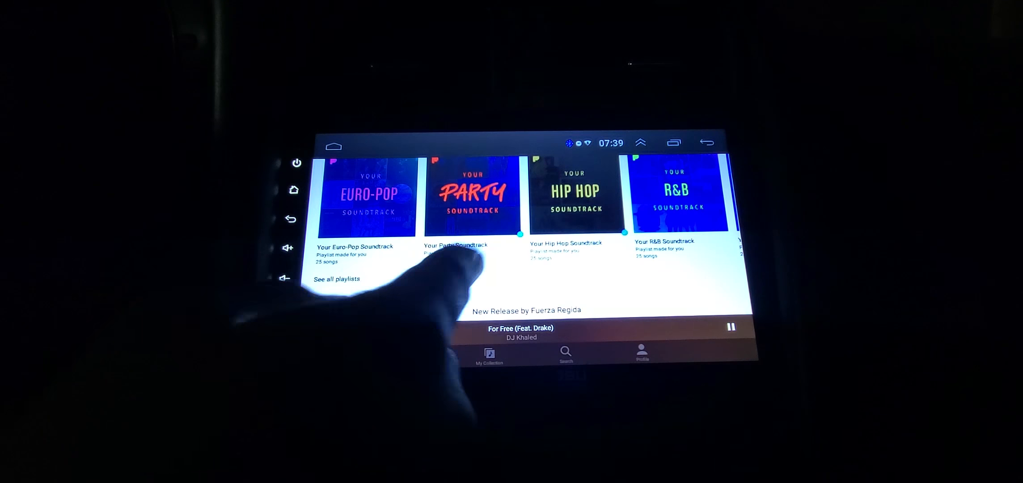
{"action": "scroll", "scroll_direction": "down", "scroll_amount": 3}
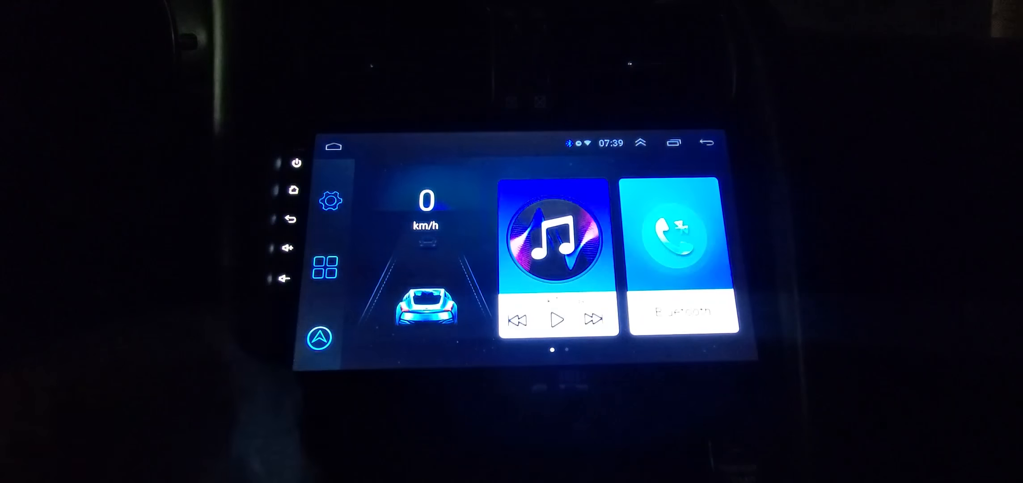
{"action": "left_click", "coordinate": [324, 265]}
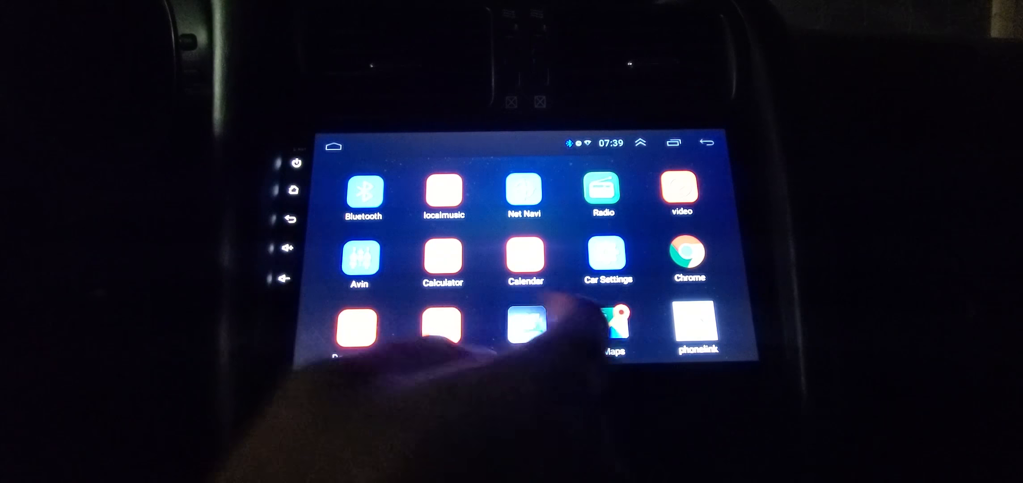
{"action": "left_click", "coordinate": [613, 326]}
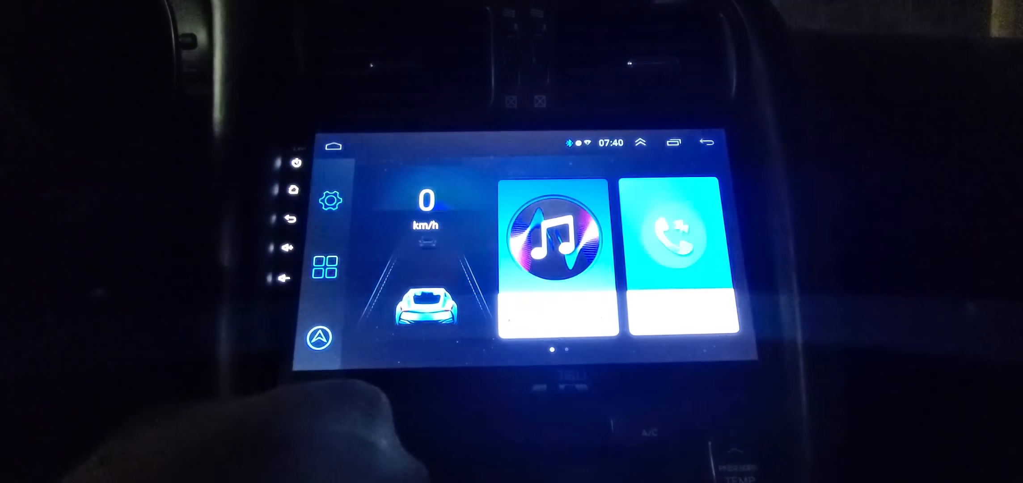
Open the Bluetooth_Connect phone dialer from the home screen tile
{"action": "left_click", "coordinate": [679, 235]}
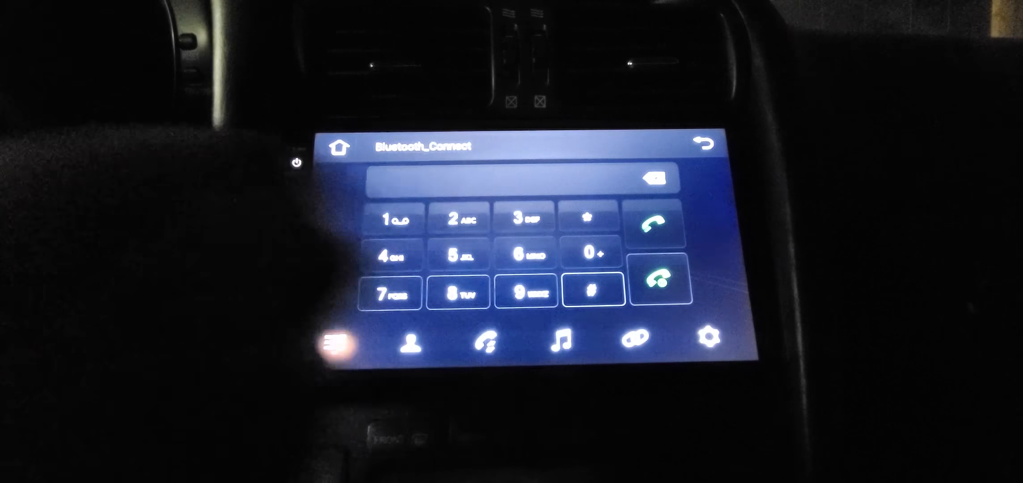
{"action": "left_click", "coordinate": [558, 341]}
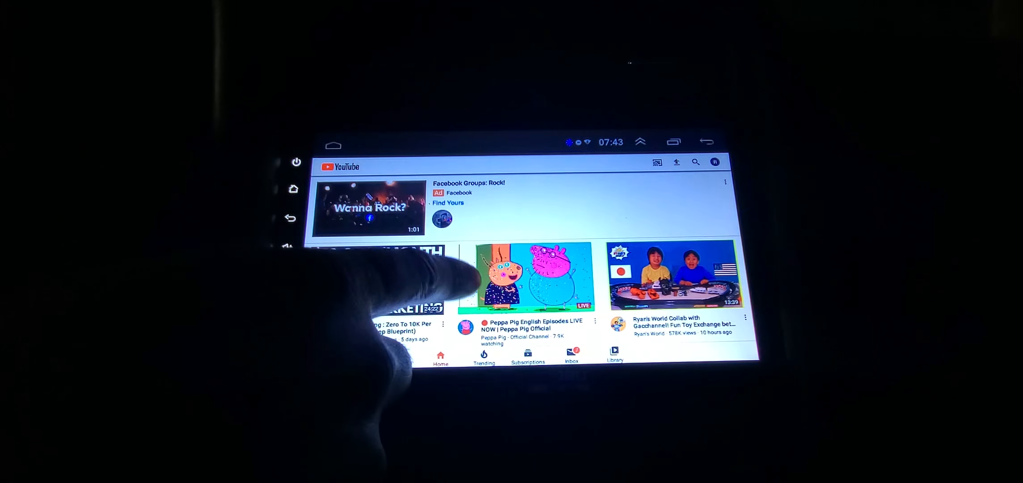
{"action": "scroll", "scroll_direction": "up", "scroll_amount": 3}
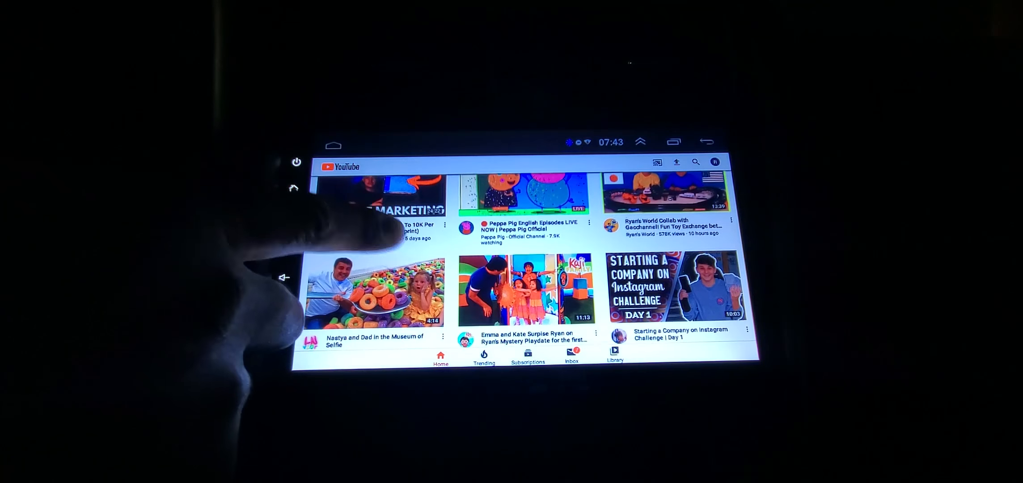
{"action": "scroll", "scroll_direction": "down", "scroll_amount": 3}
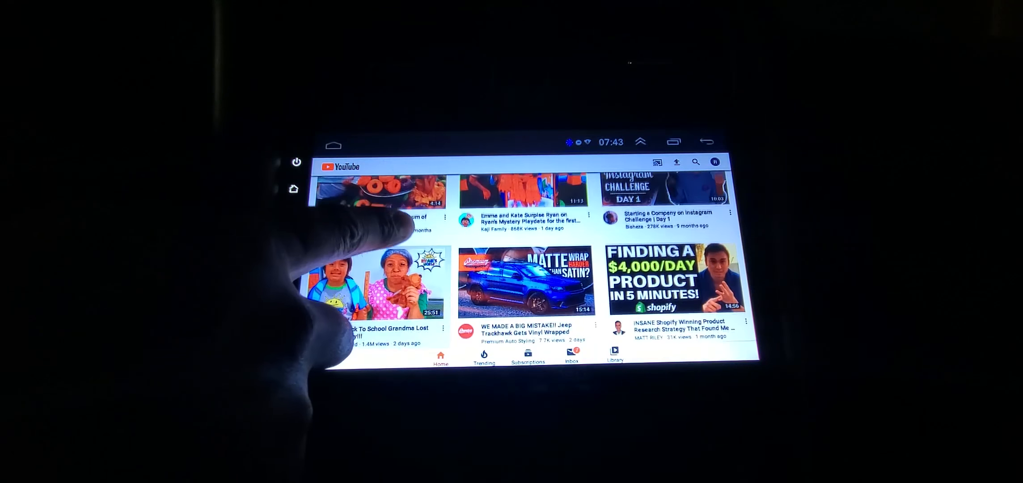
{"action": "scroll", "scroll_direction": "down", "scroll_amount": 3}
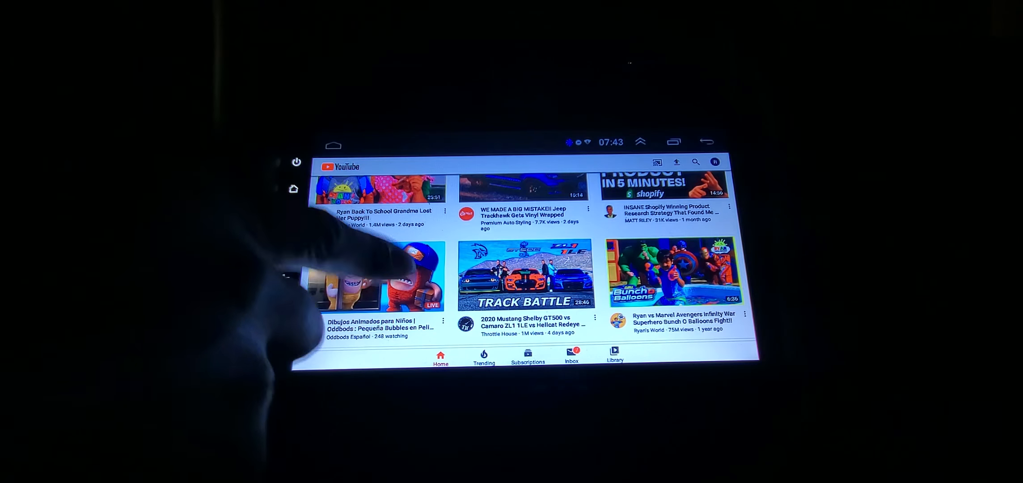
{"action": "scroll", "scroll_direction": "down", "scroll_amount": 3}
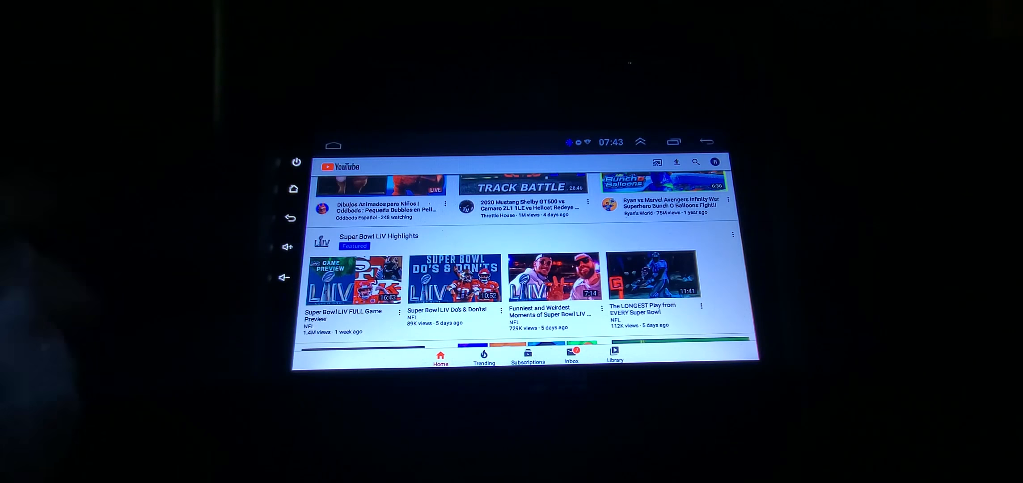
{"action": "scroll", "scroll_direction": "down", "scroll_amount": 3}
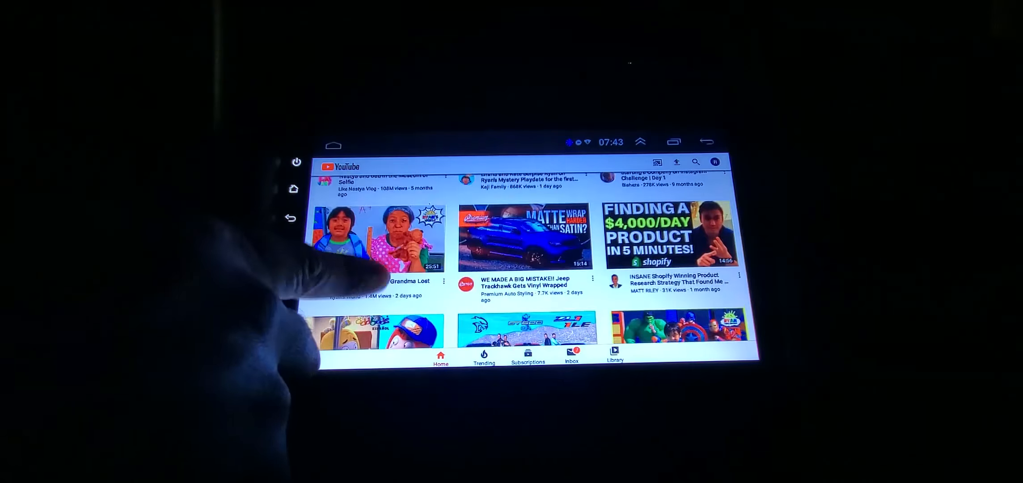
{"action": "scroll", "scroll_direction": "up", "scroll_amount": 3}
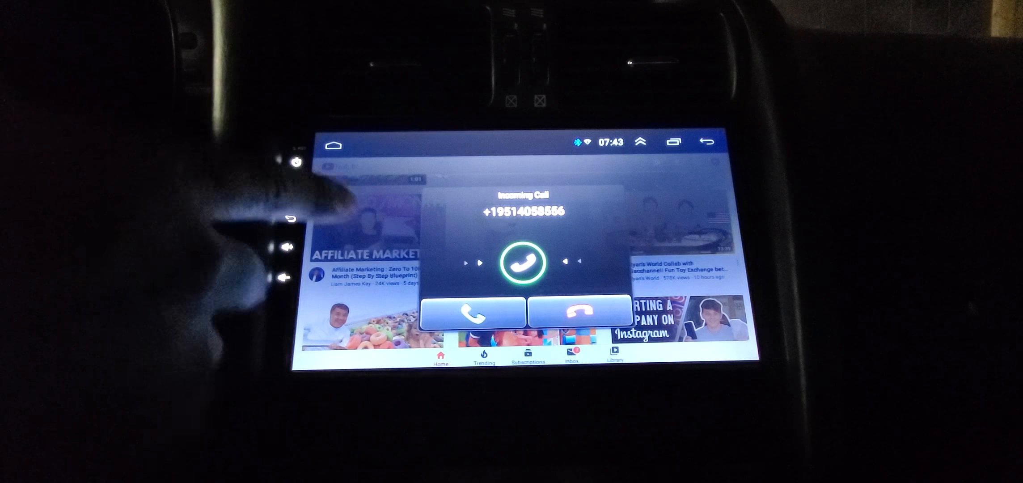
{"action": "mouse_move", "coordinate": [280, 254]}
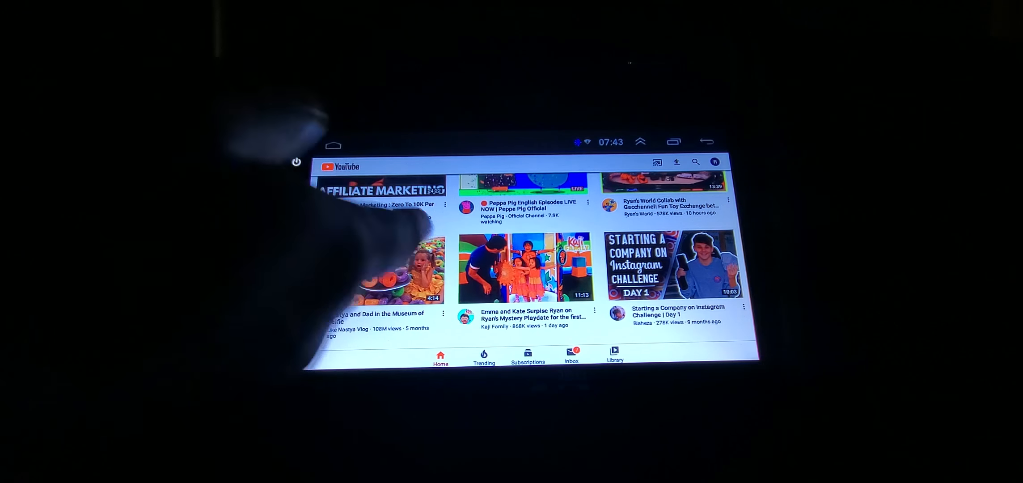
{"action": "scroll", "scroll_direction": "up", "scroll_amount": 3}
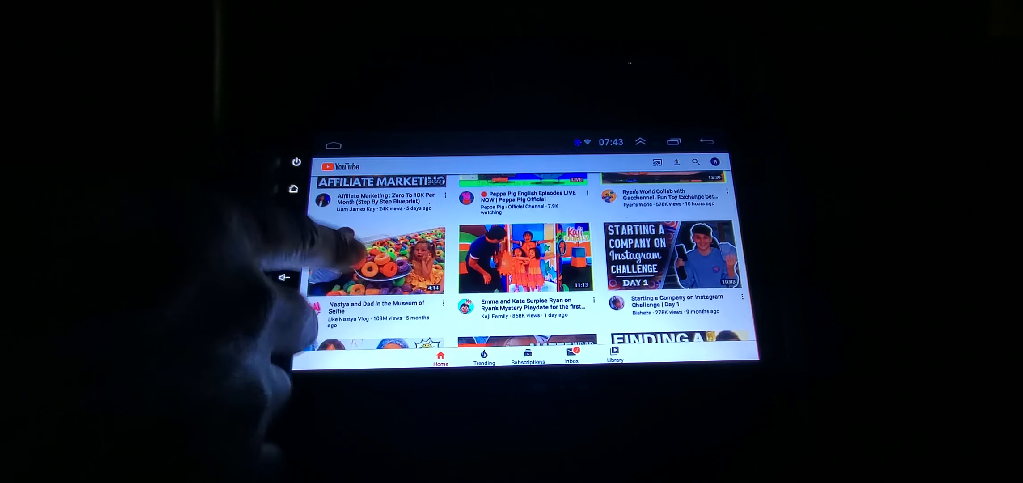